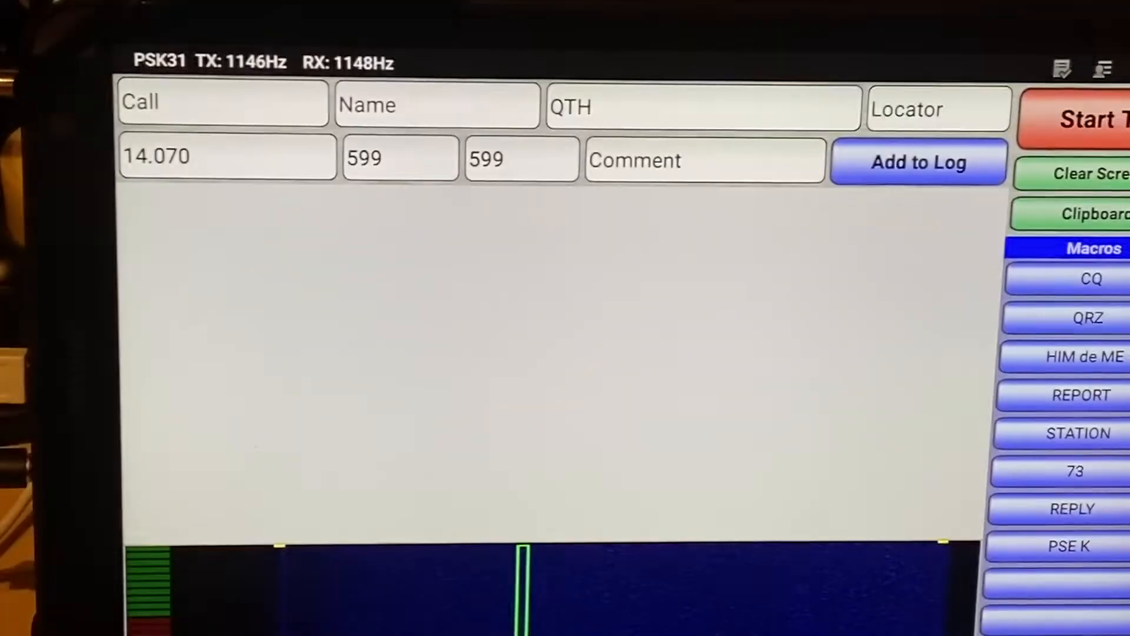
Step: Send a PSK31 CQ call on 14.070 with callsign and locator, then stop transmitting
left_click(1091, 279)
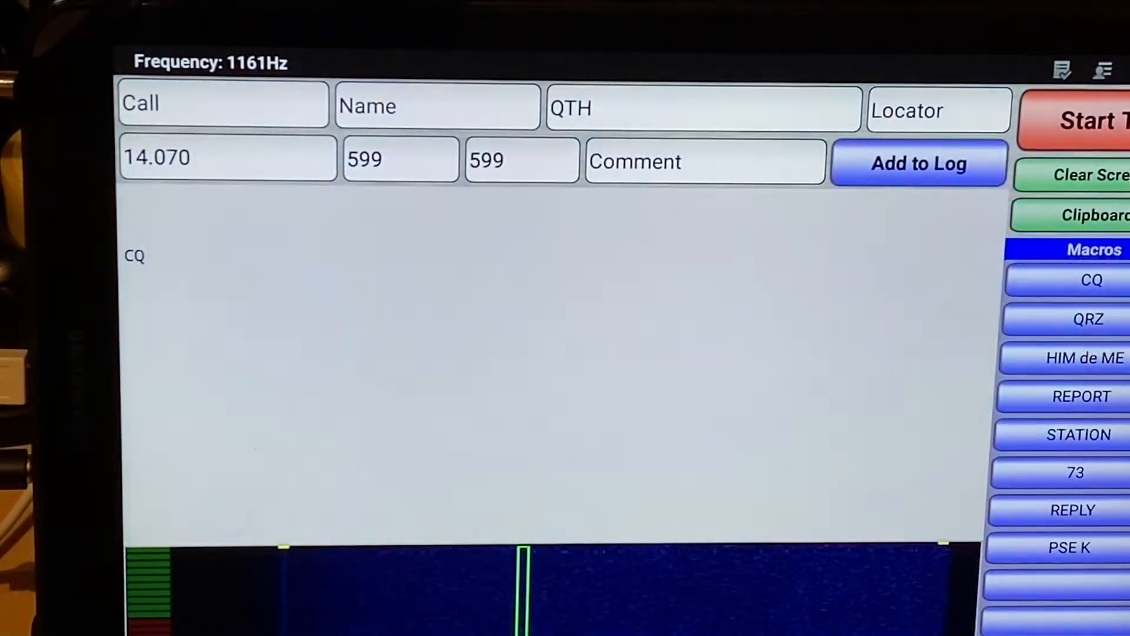
left_click(1095, 120)
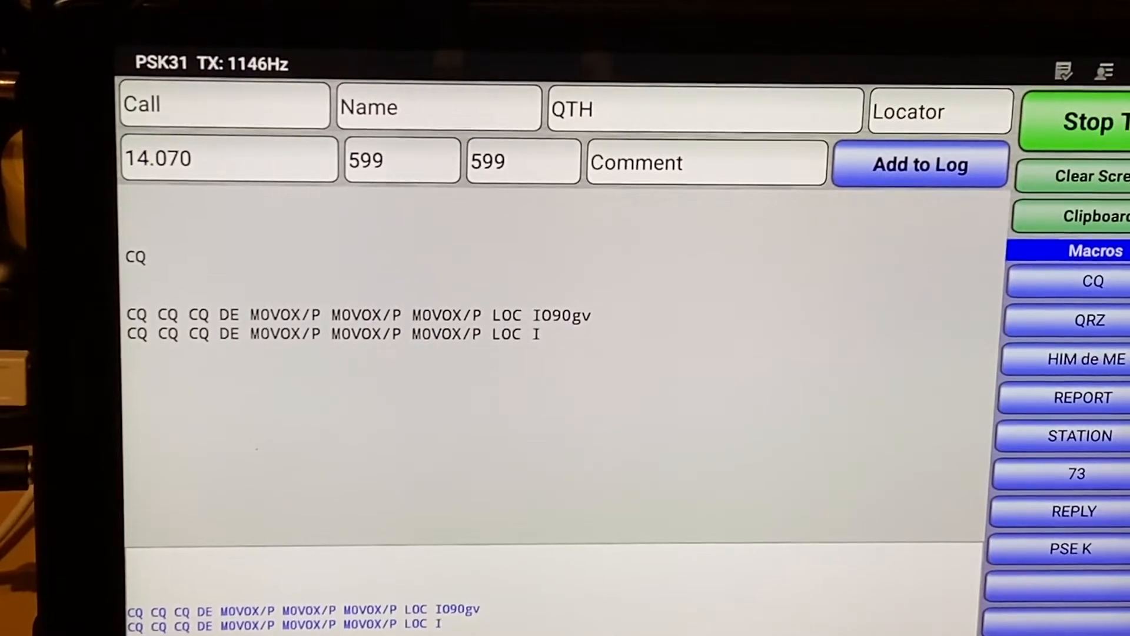
left_click(1088, 122)
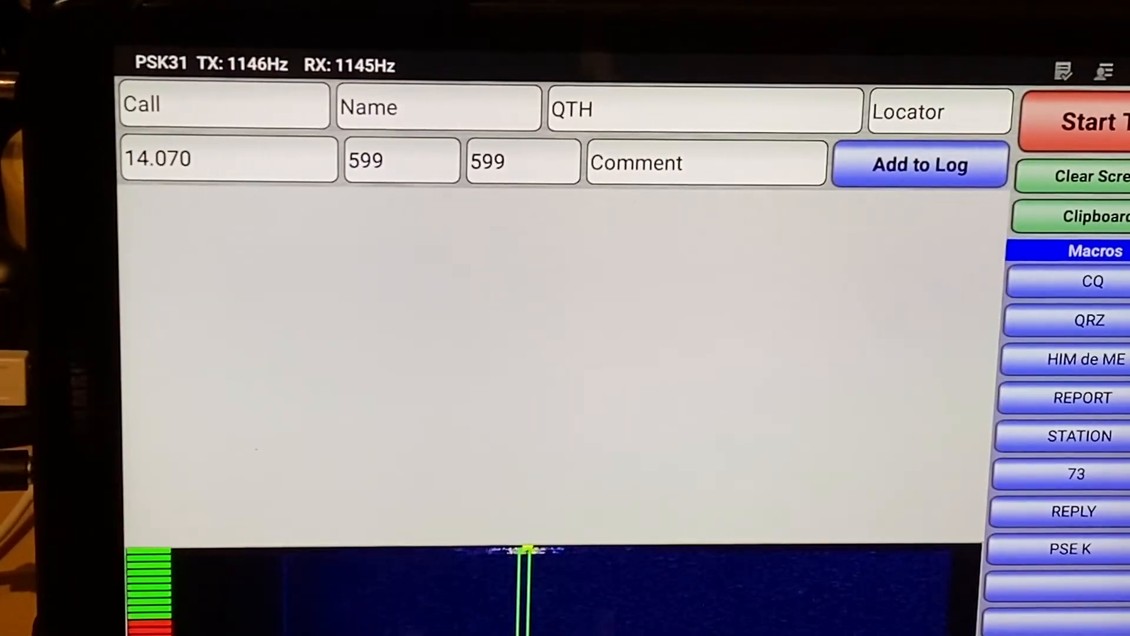
Step: Tune onto the incoming PSK31 signal on 14.070 to decode another station's CQ
left_click(1093, 280)
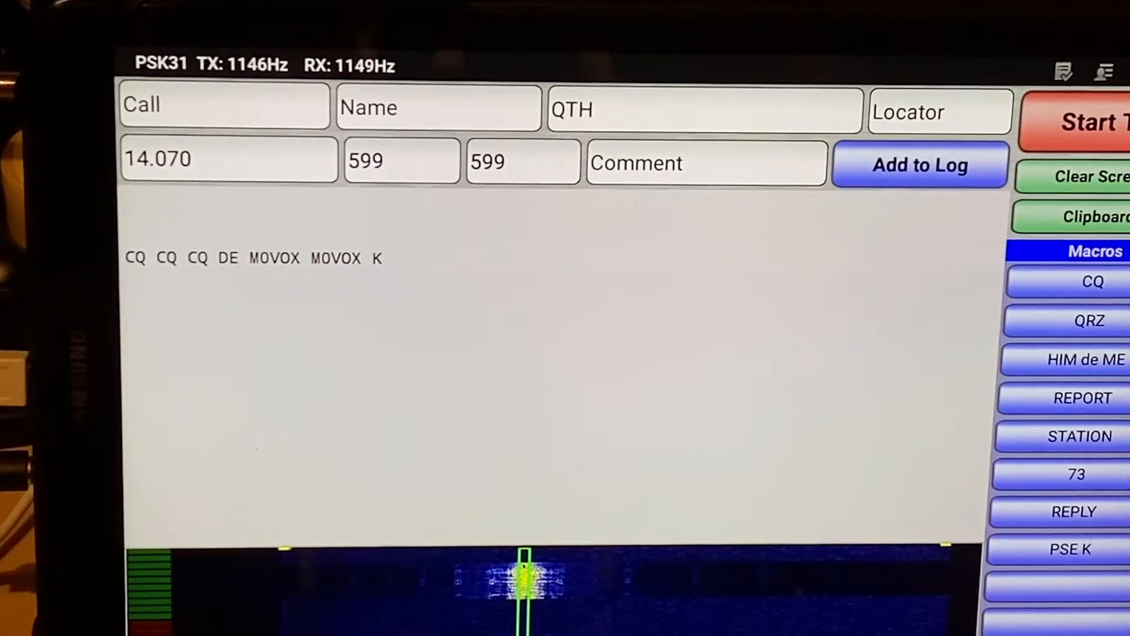
Step: Open the CQ macro editor and scroll through its message template
type("t")
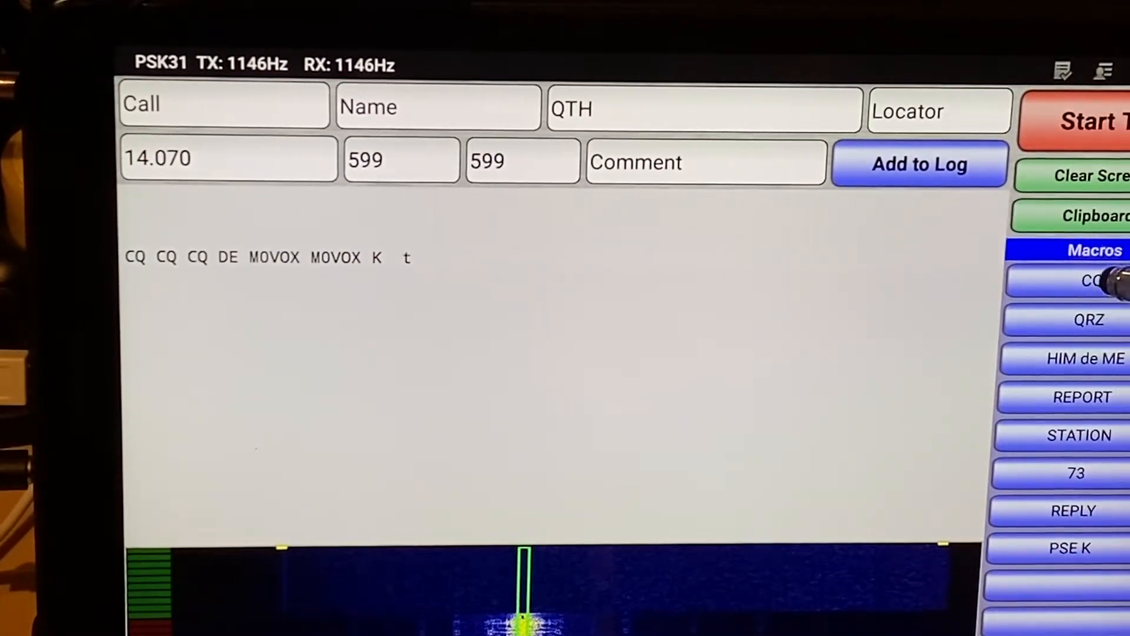
left_click(1088, 280)
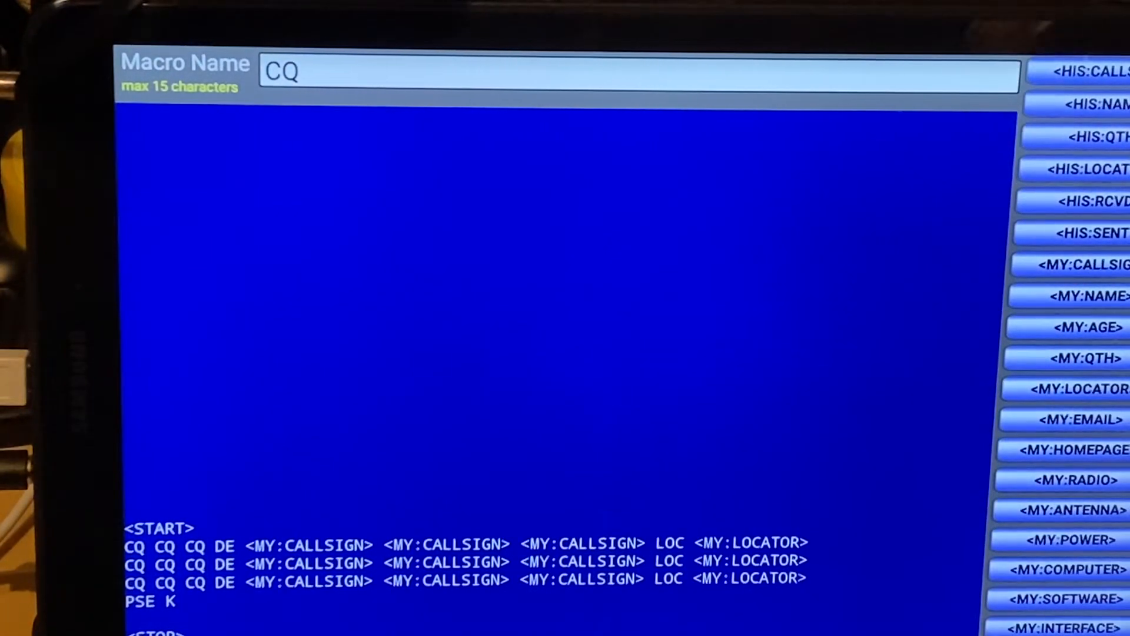
scroll("down", 3)
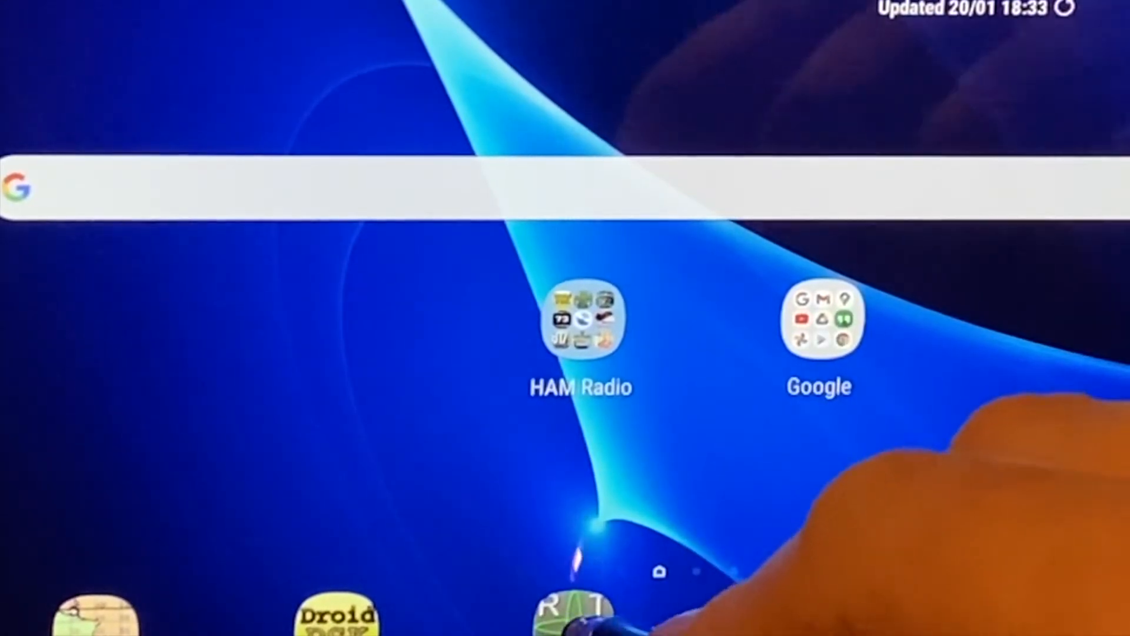
Step: Launch DroidRTTY from the home screen dock
left_click(580, 319)
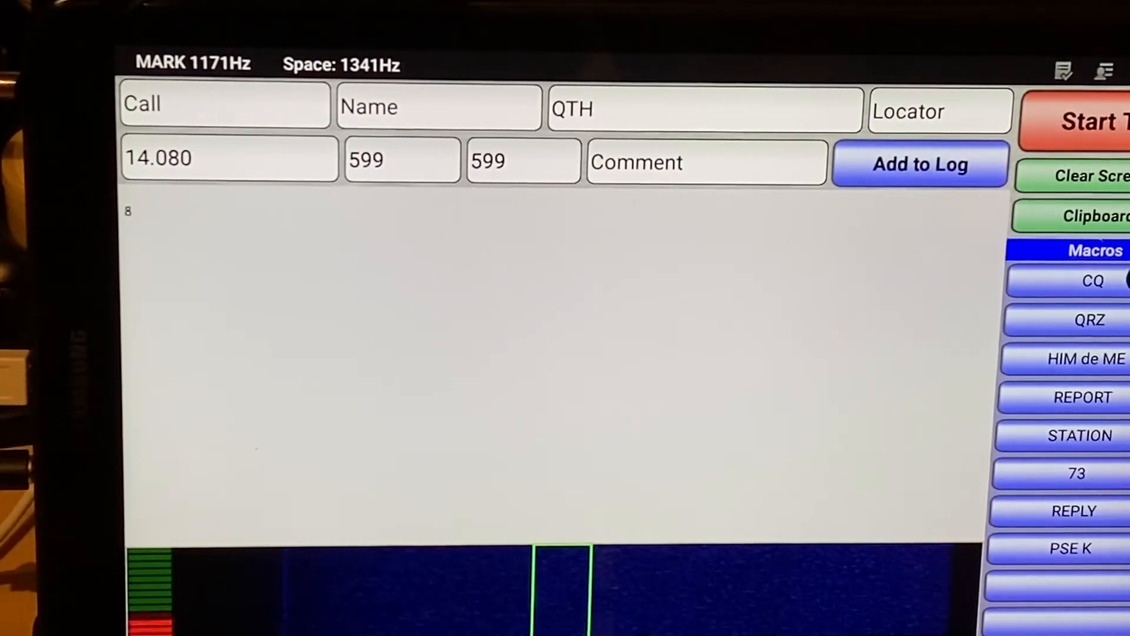
Step: Transmit an RTTY CQ call on 14.080 and decode the answering CQ text
left_click(1088, 122)
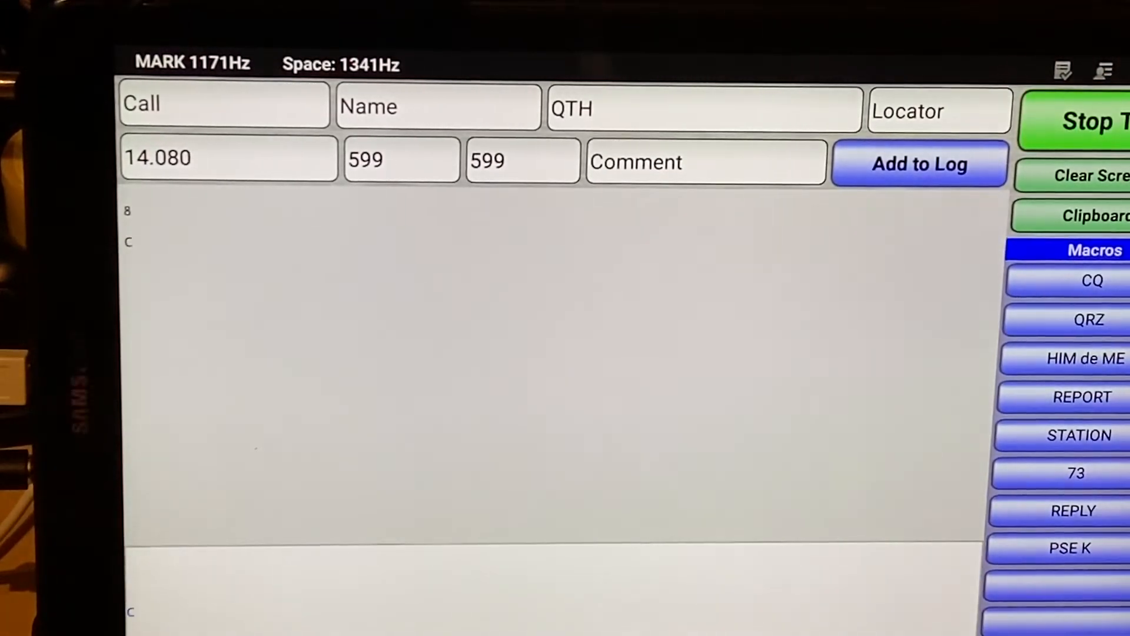
left_click(1090, 281)
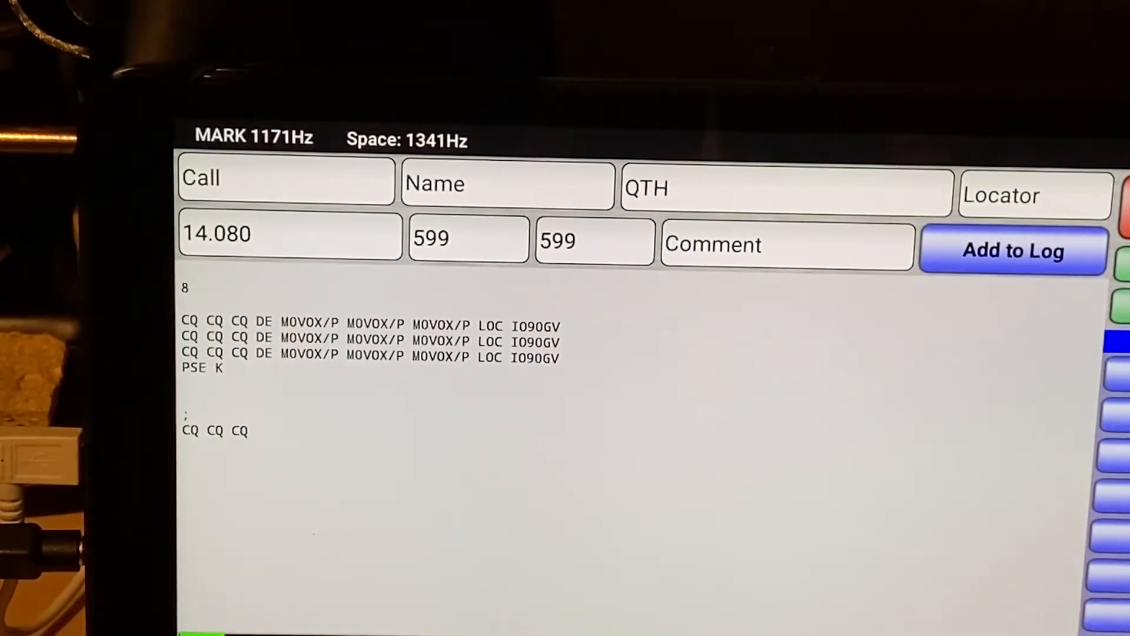
type("DE MOVOX")
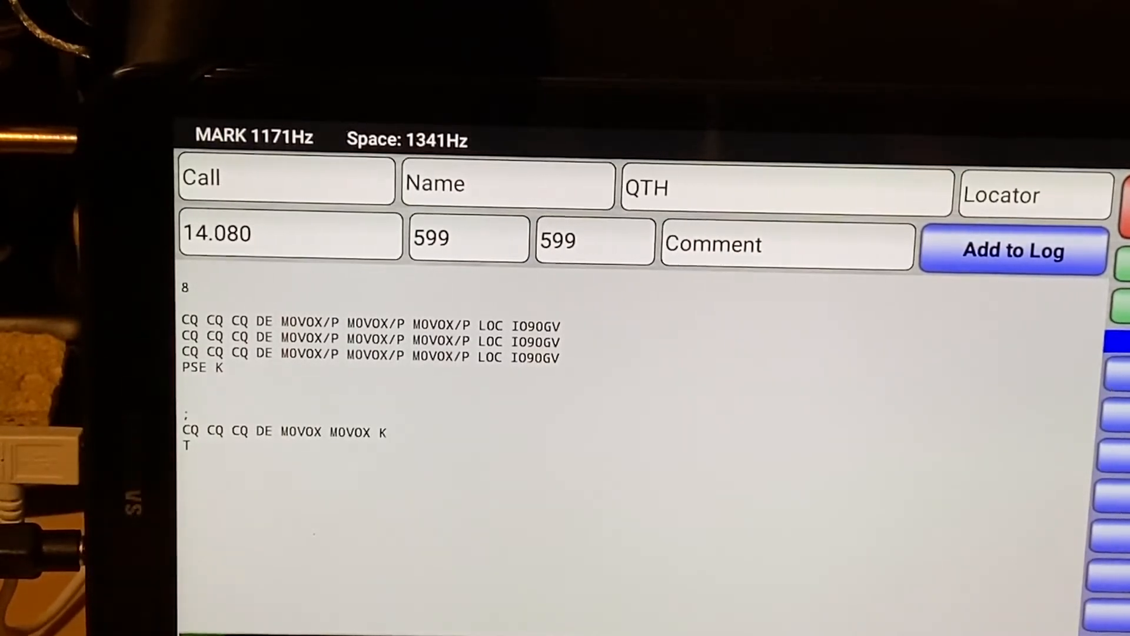
type("Z")
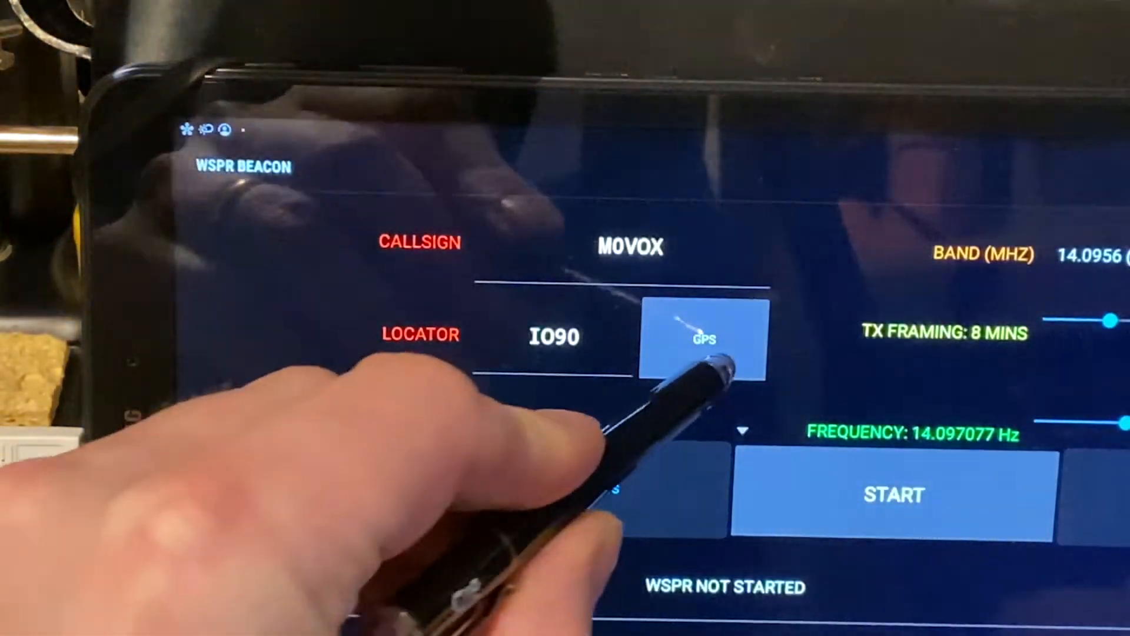
Step: Set the locator from GPS and start the WSPR beacon on 14.0956 MHz
left_click(700, 337)
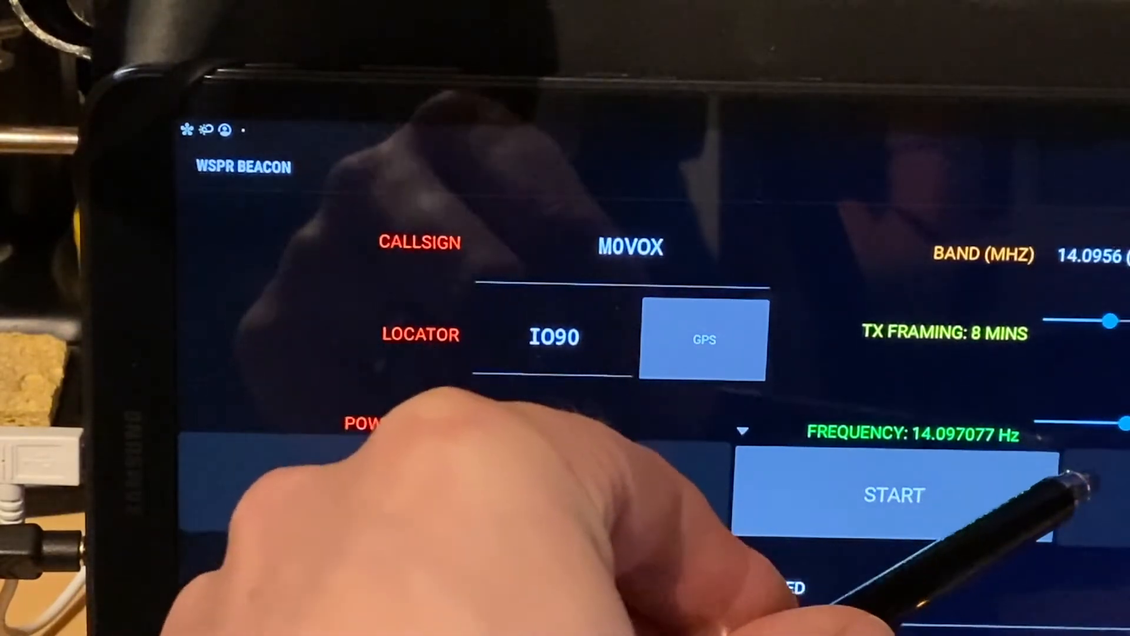
left_click(893, 495)
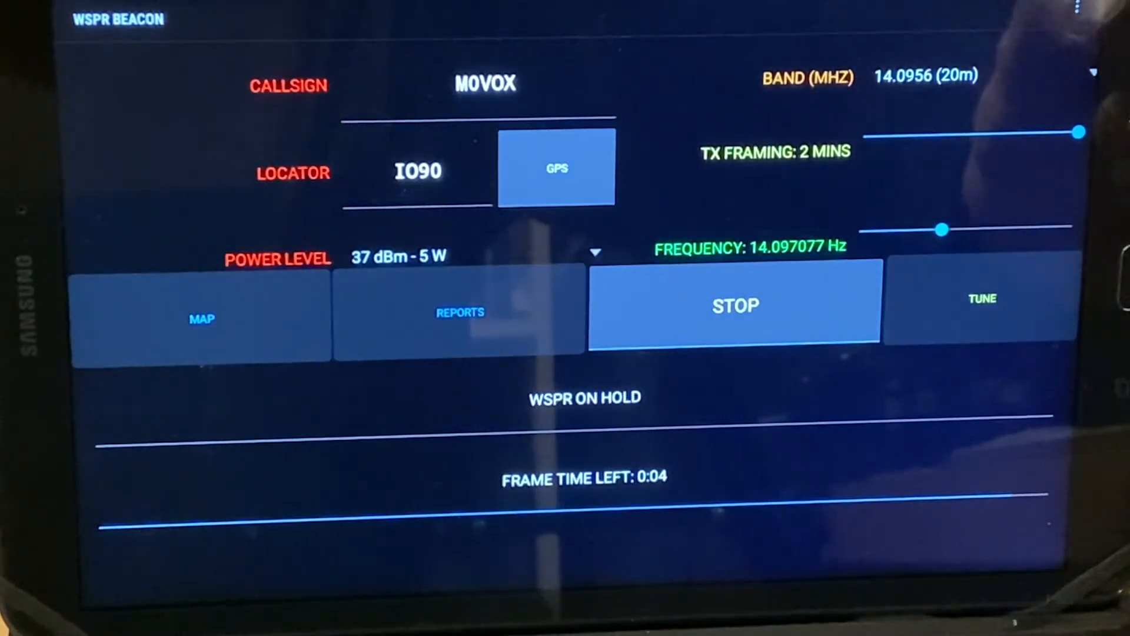
Step: Show the WSPRnet map of 20 m spots for M0VOX while beaconing
left_click(201, 318)
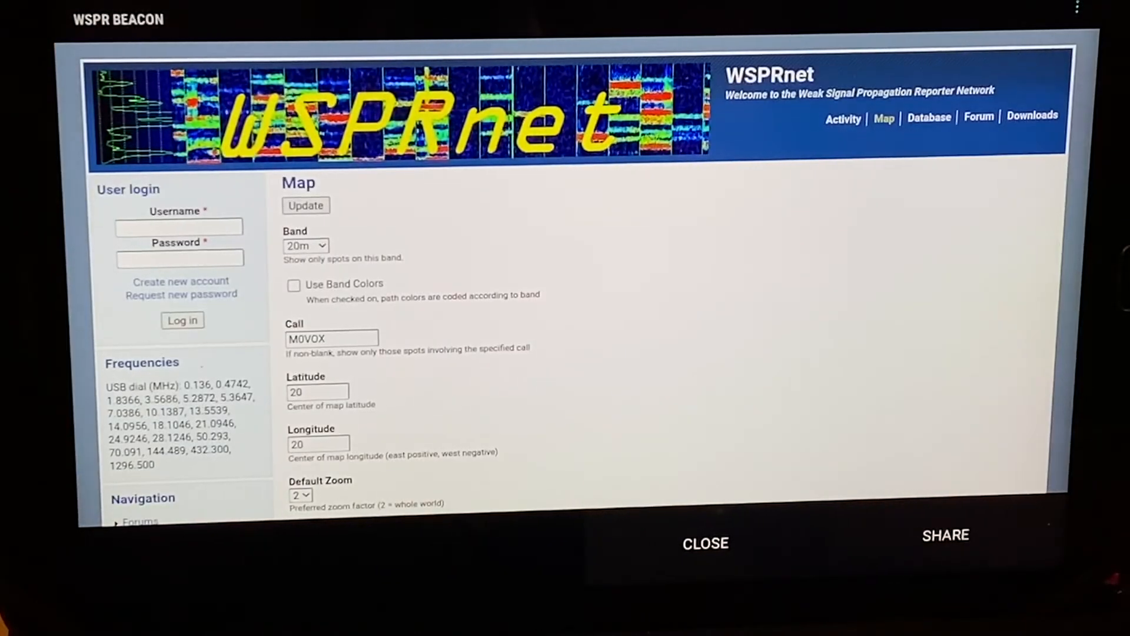